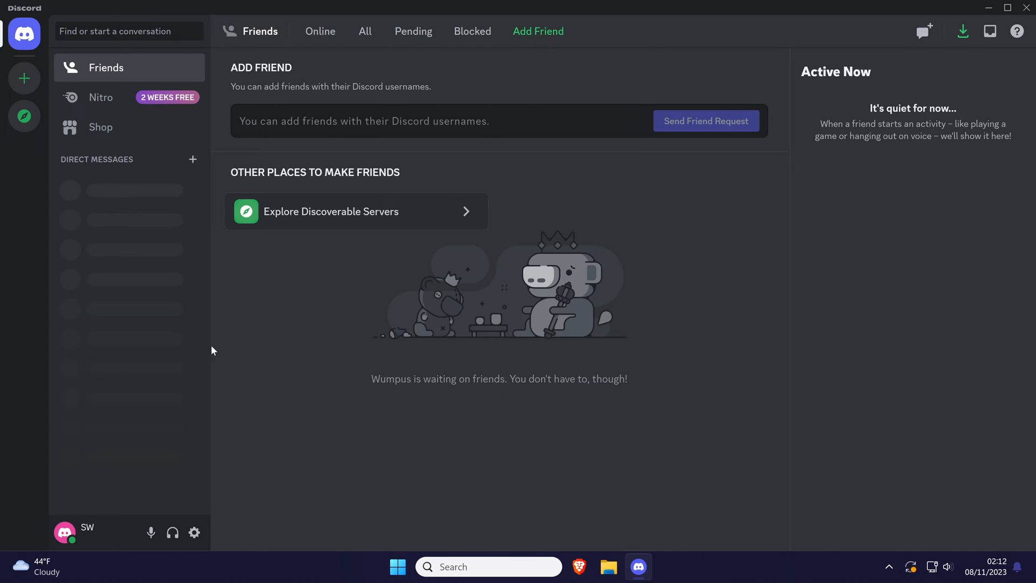
mouse_move(194, 532)
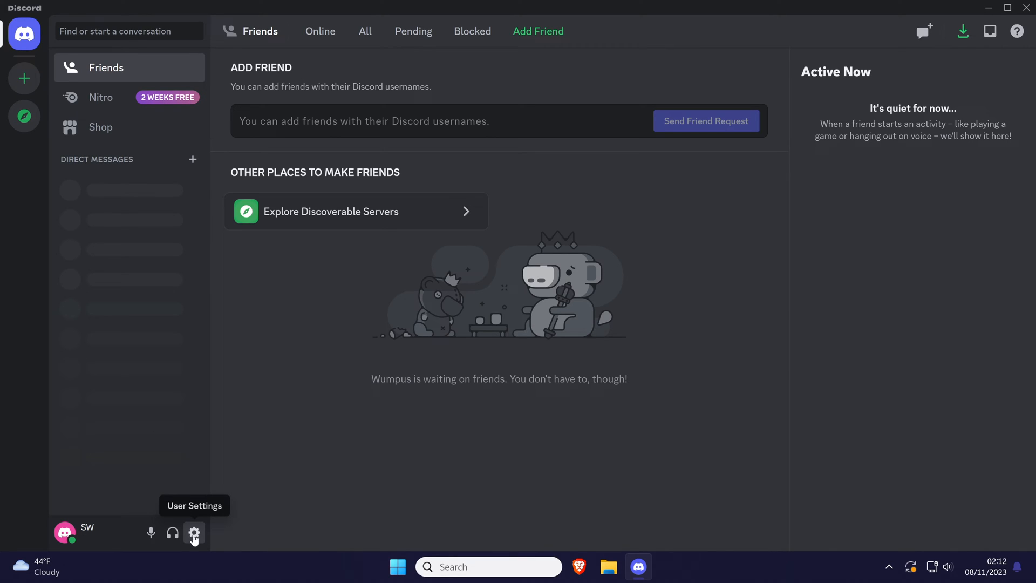
- Go to User Settings and switch to the Profiles page
left_click(193, 532)
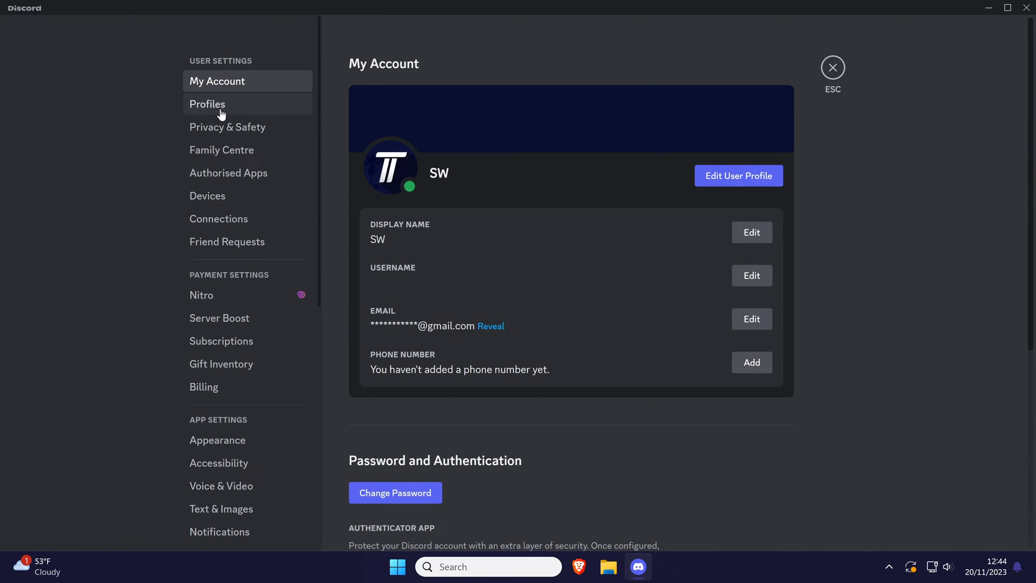
left_click(207, 104)
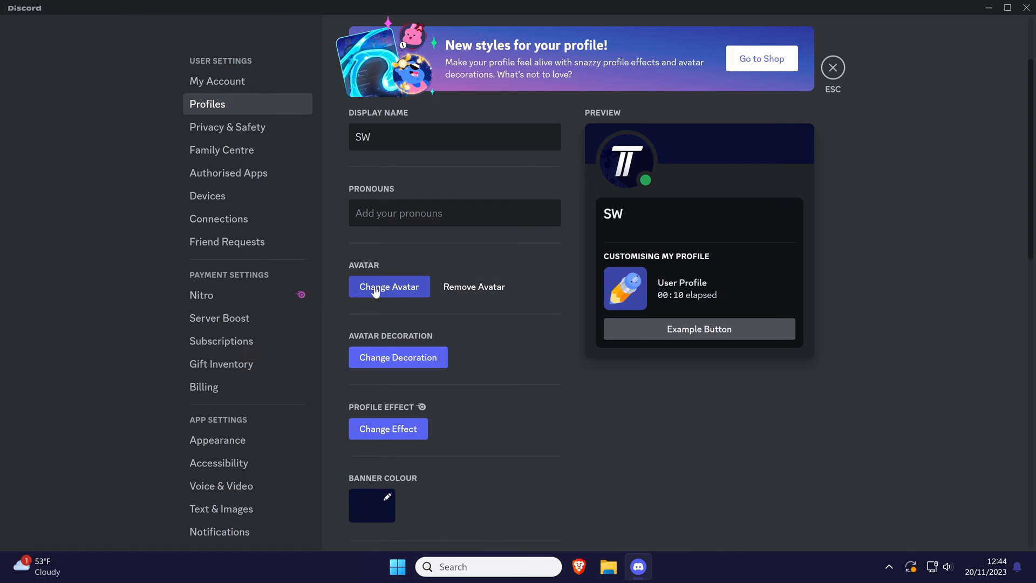
mouse_move(463, 260)
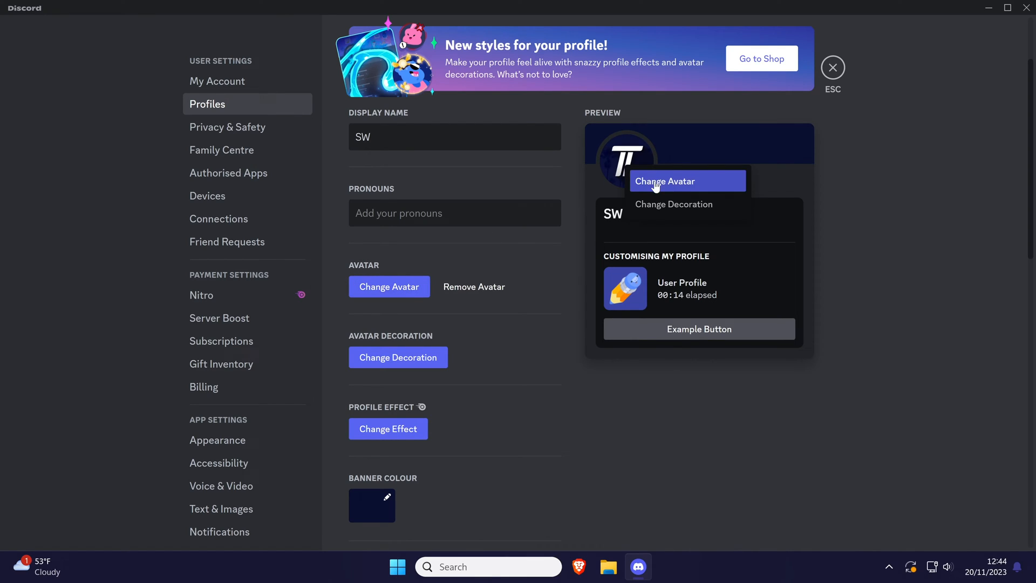
- Upload a logo image as the avatar, zoomed out to show the whole logo, and apply it
left_click(665, 182)
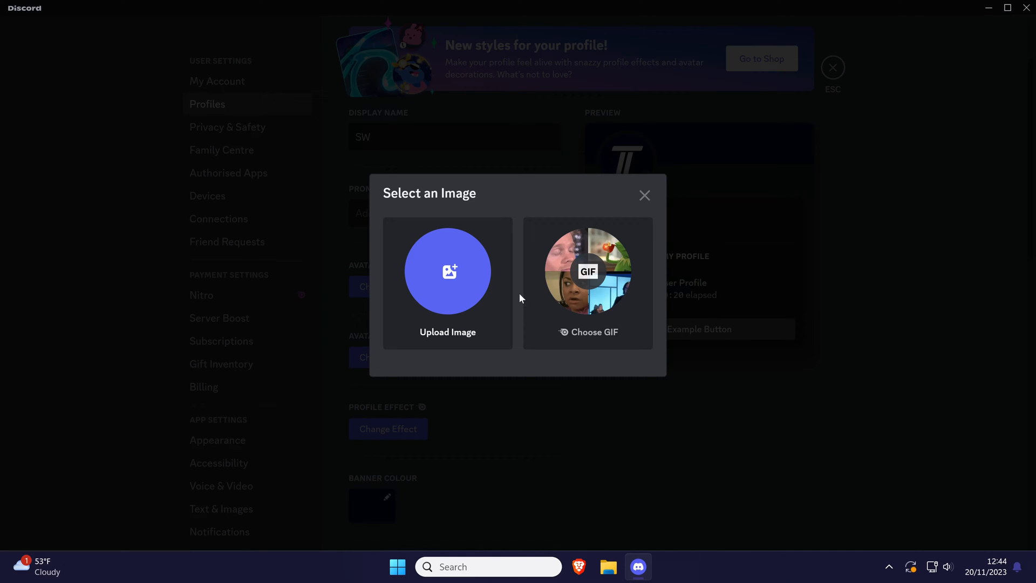
left_click(447, 271)
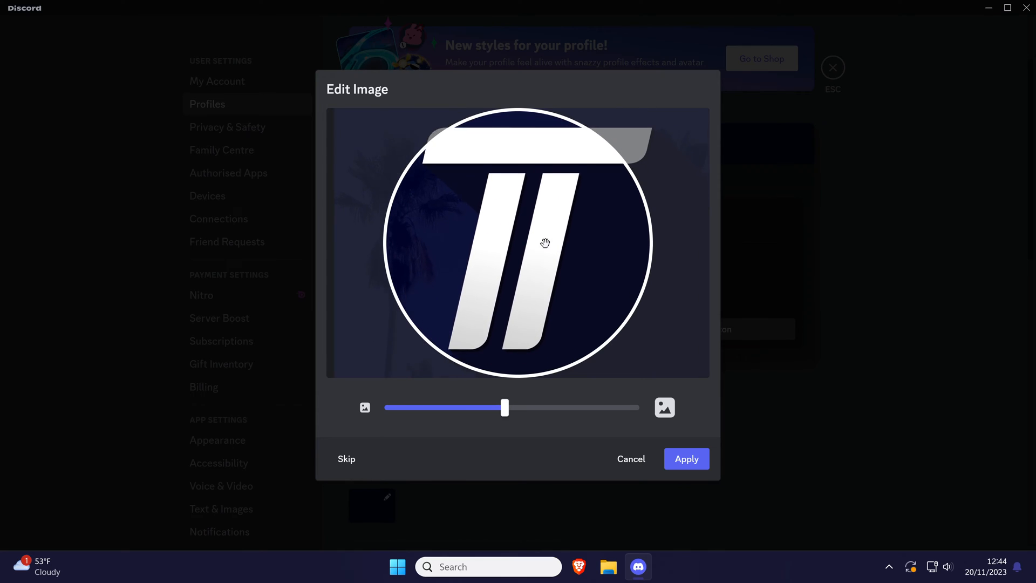
left_click_drag(504, 408, 389, 408)
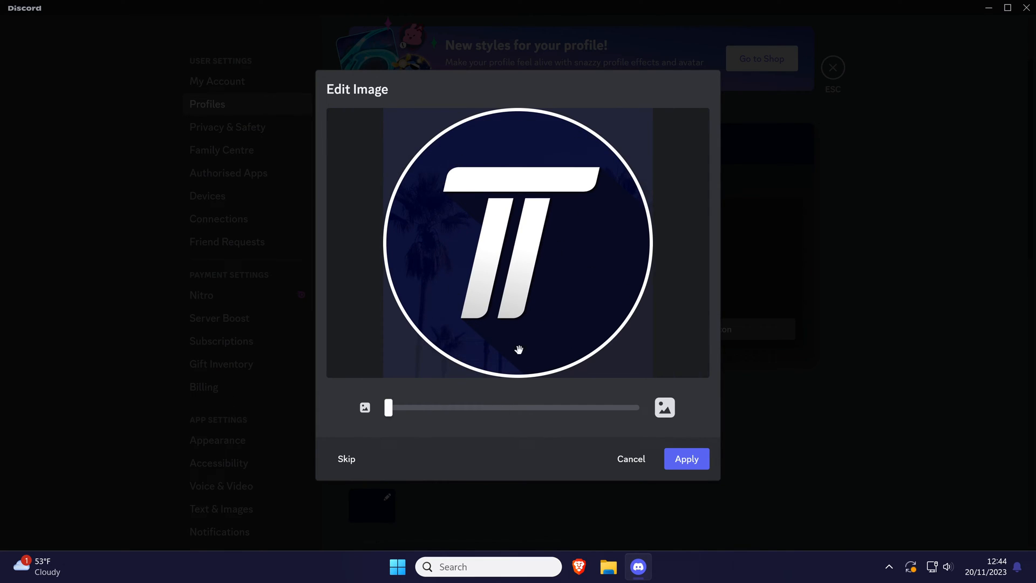
left_click(687, 458)
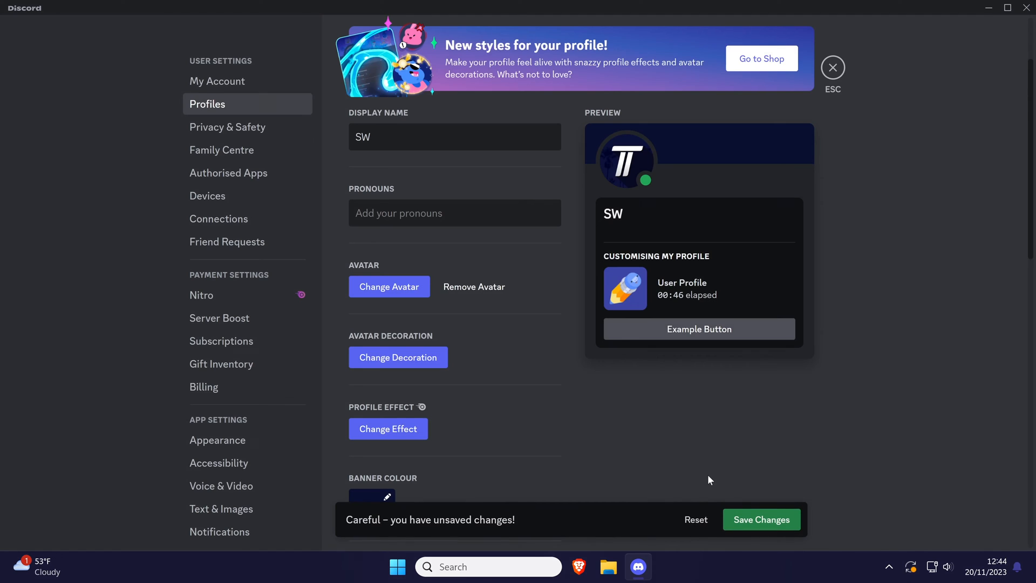
mouse_move(761, 519)
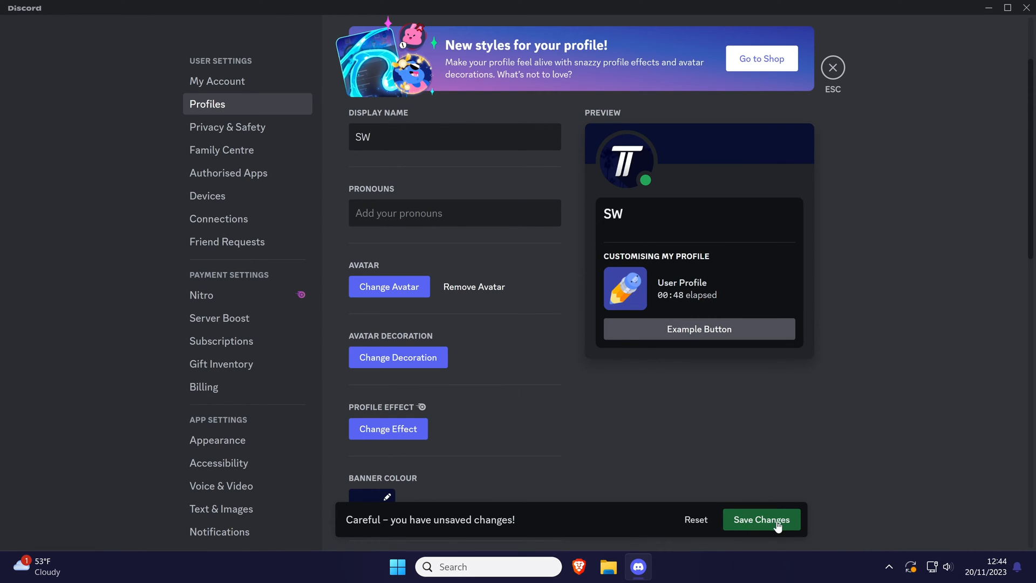
- Save the profile changes so the new logo avatar is kept
left_click(761, 519)
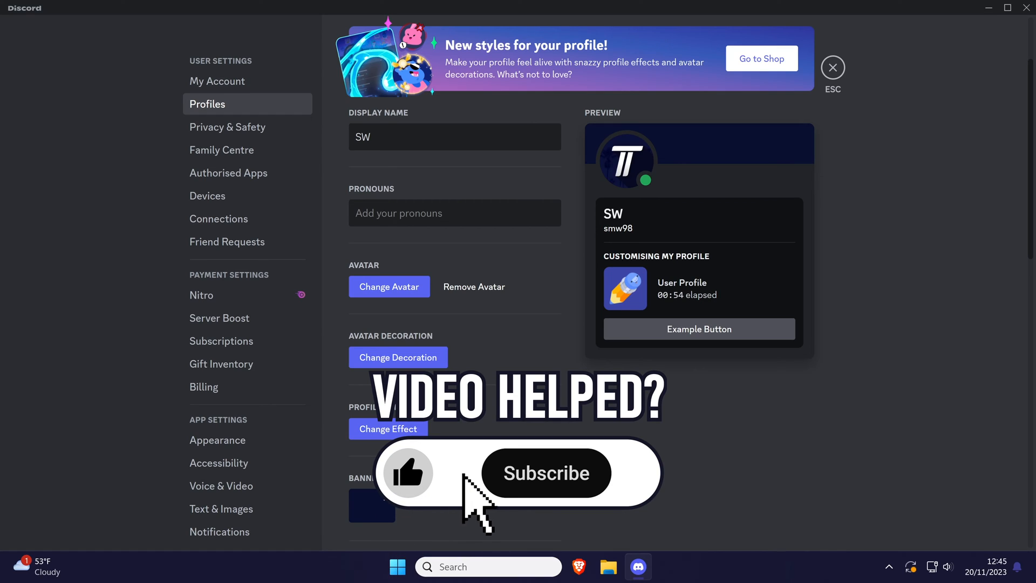
left_click(545, 472)
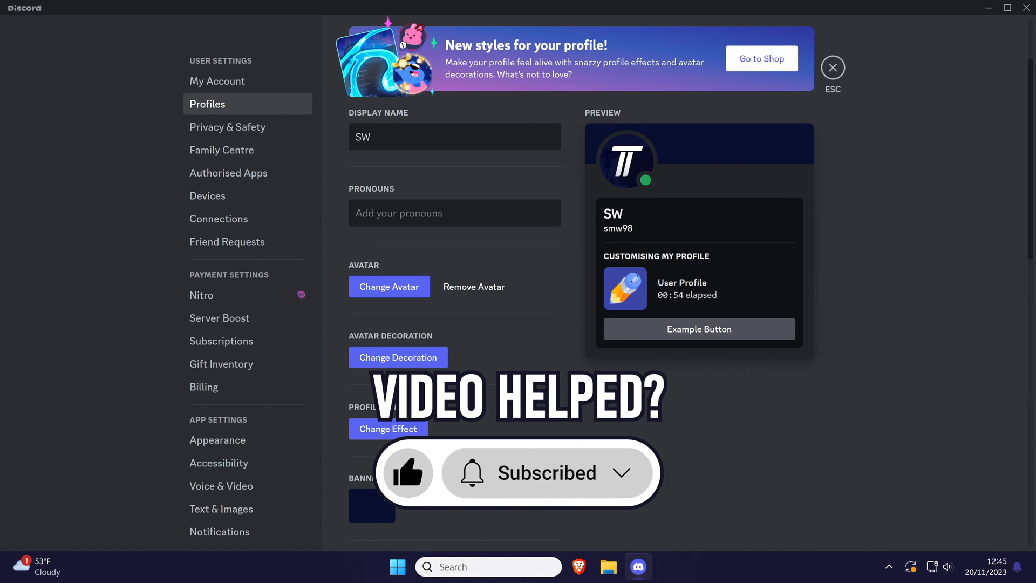